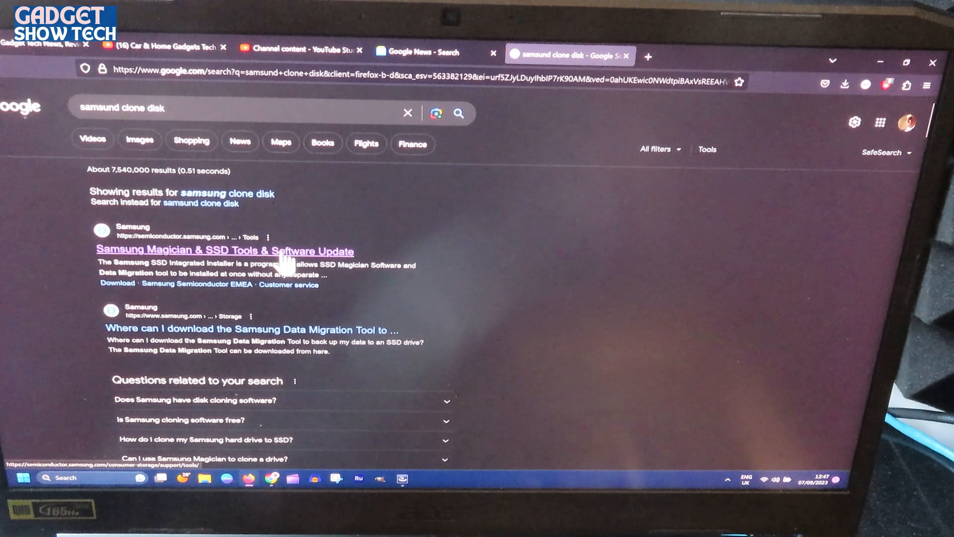
- Open Samsung's Tools & Software page and expand the Data Migration Software for Consumer SSD downloads
left_click(223, 251)
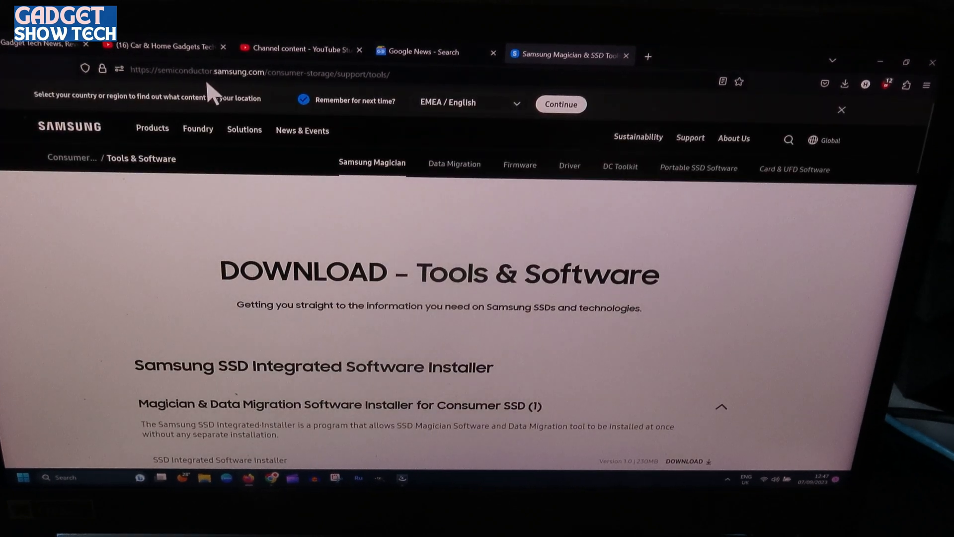
mouse_move(301, 130)
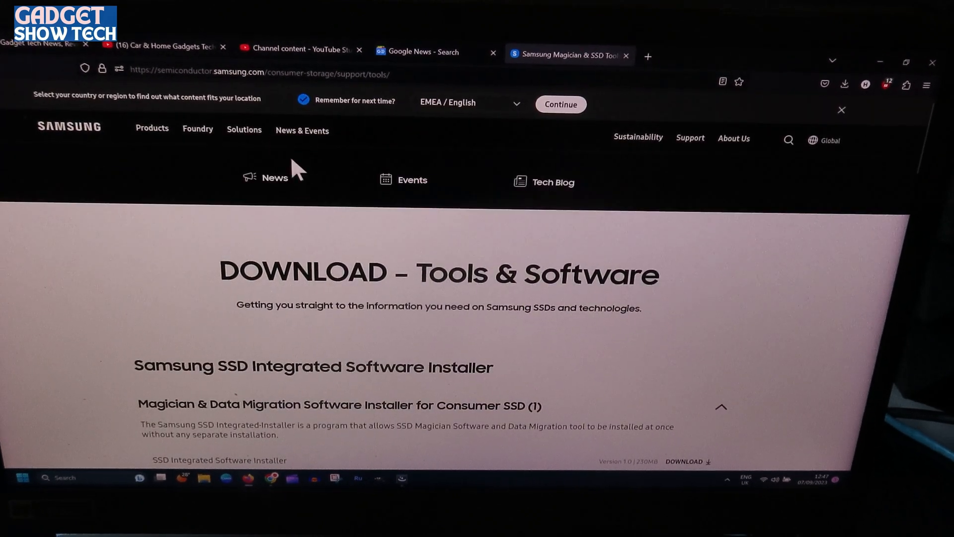
scroll("down", 3)
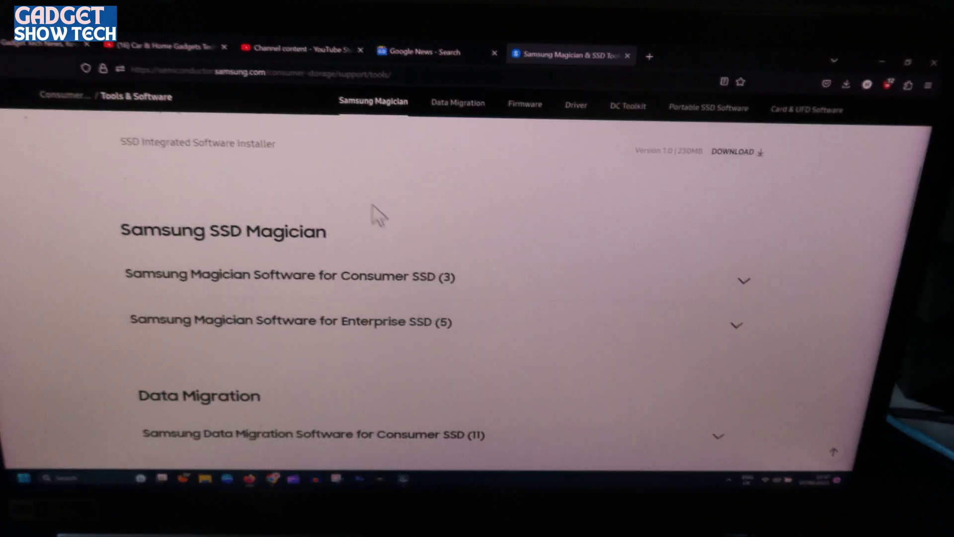
scroll("down", 3)
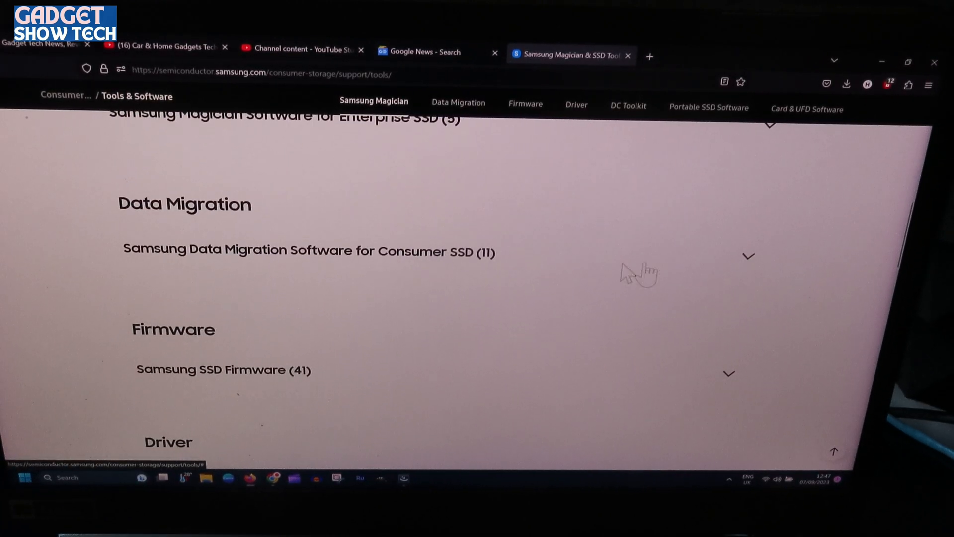
left_click(748, 256)
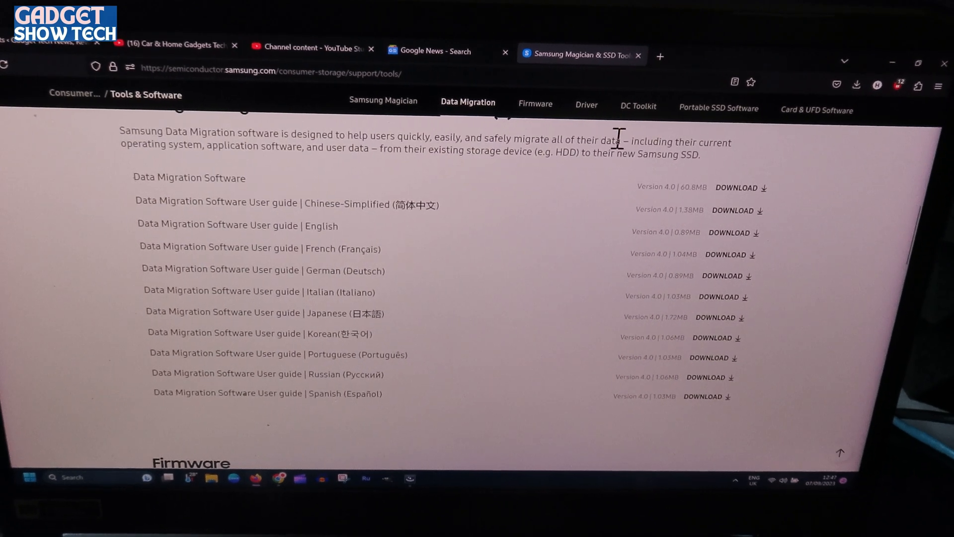
mouse_move(712, 145)
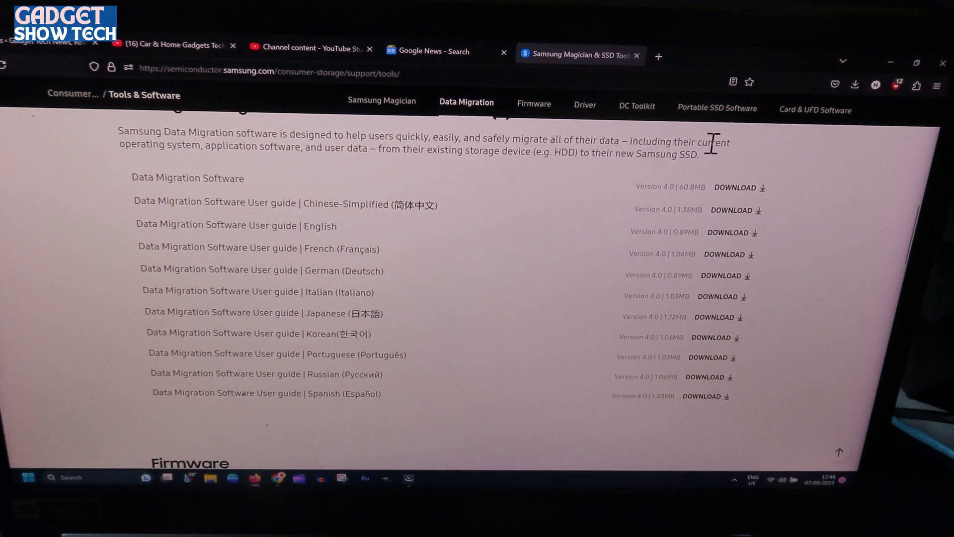
mouse_move(213, 149)
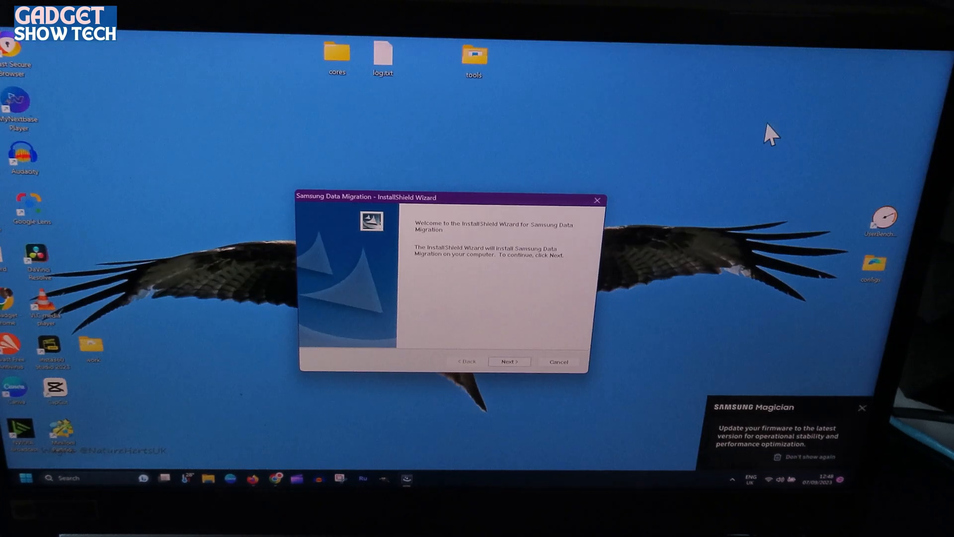
- Install Samsung Data Migration, accepting the license agreement and finishing the setup wizard
left_click(510, 361)
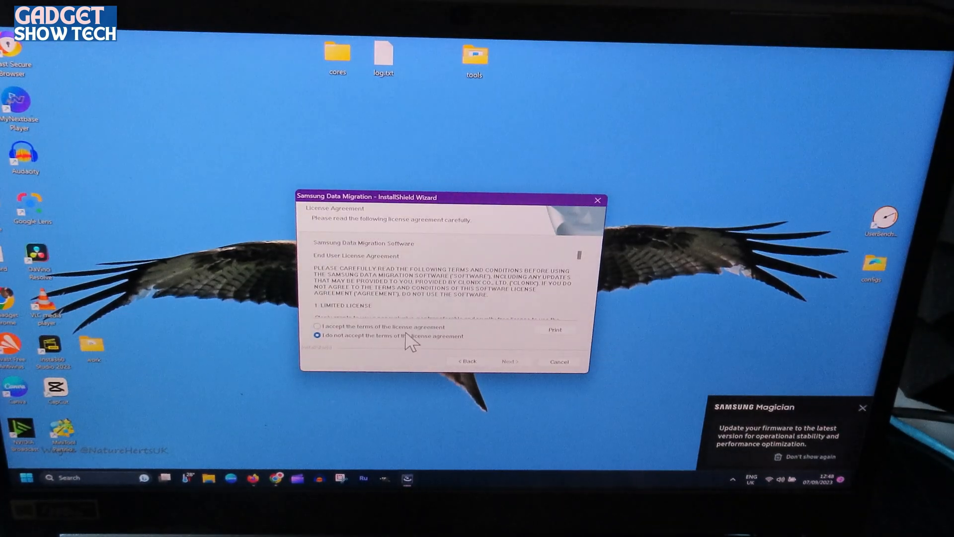
left_click(509, 361)
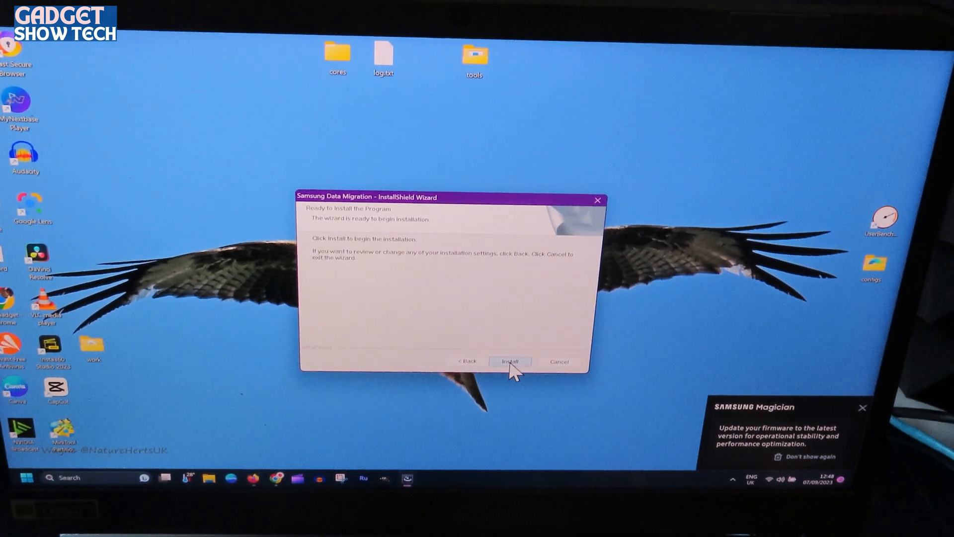
left_click(510, 361)
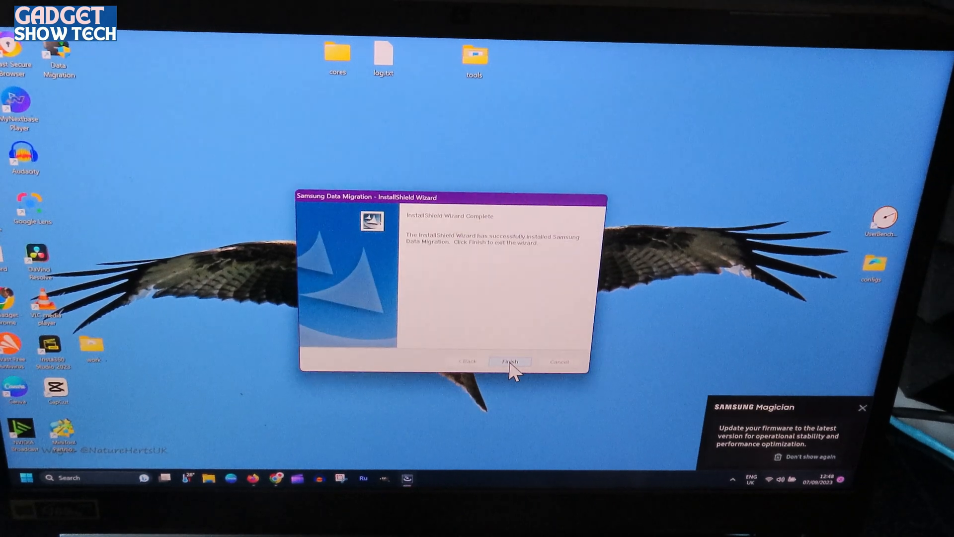
left_click(510, 361)
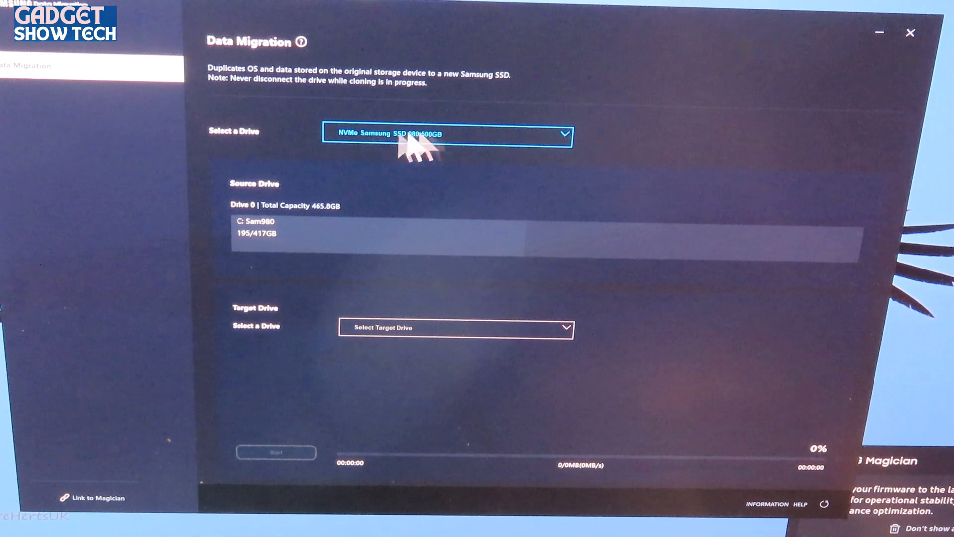
- Select 'NVMe Samsung 980 PRO with Heatsink 1TB' as the target drive
left_click(456, 328)
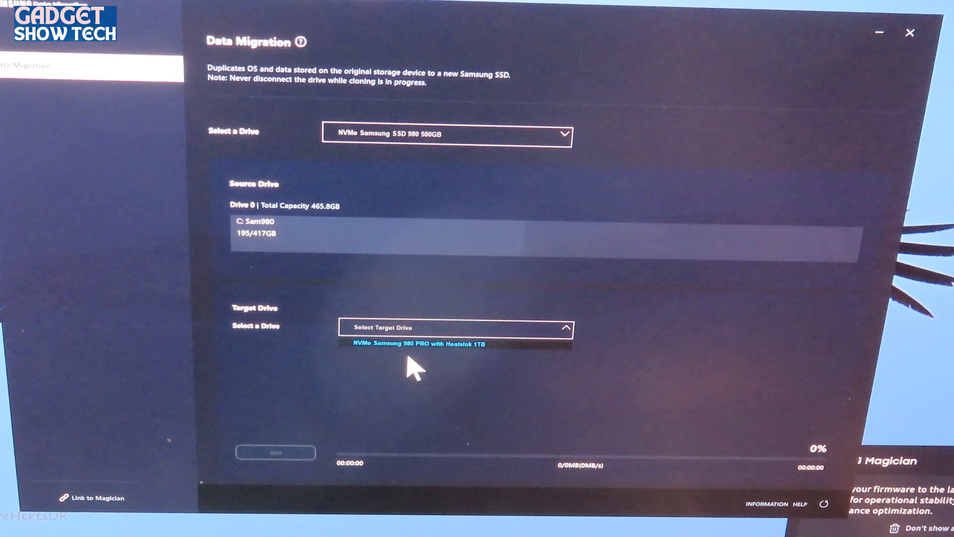
left_click(416, 344)
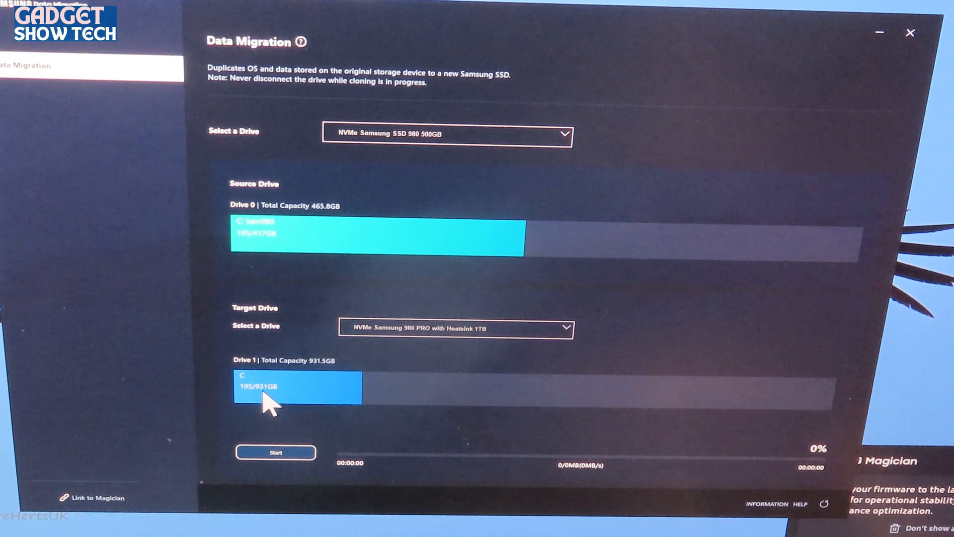
mouse_move(264, 265)
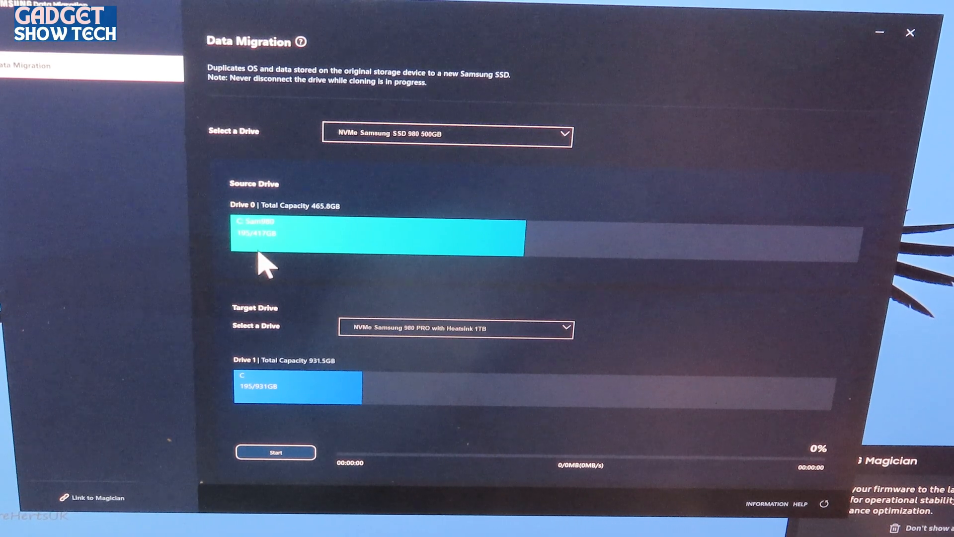
mouse_move(271, 252)
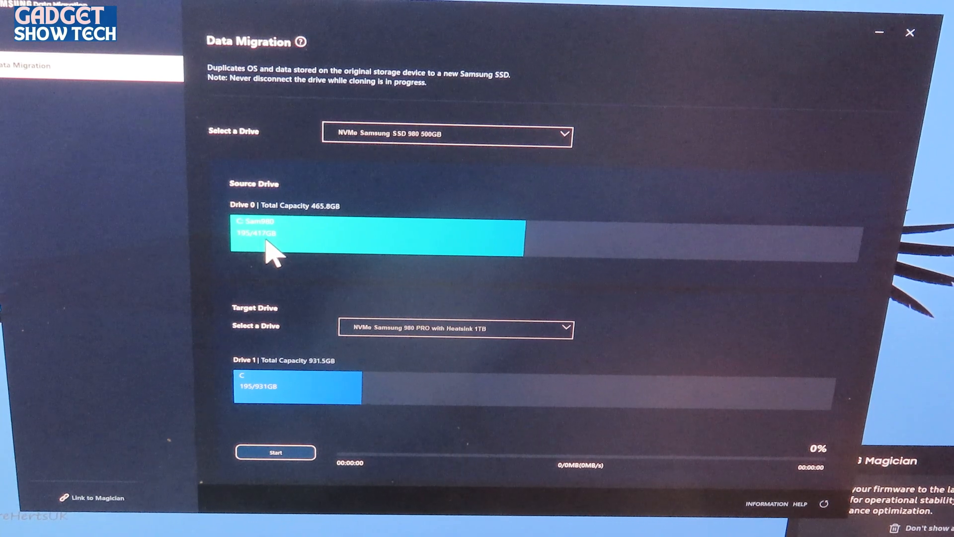
mouse_move(422, 481)
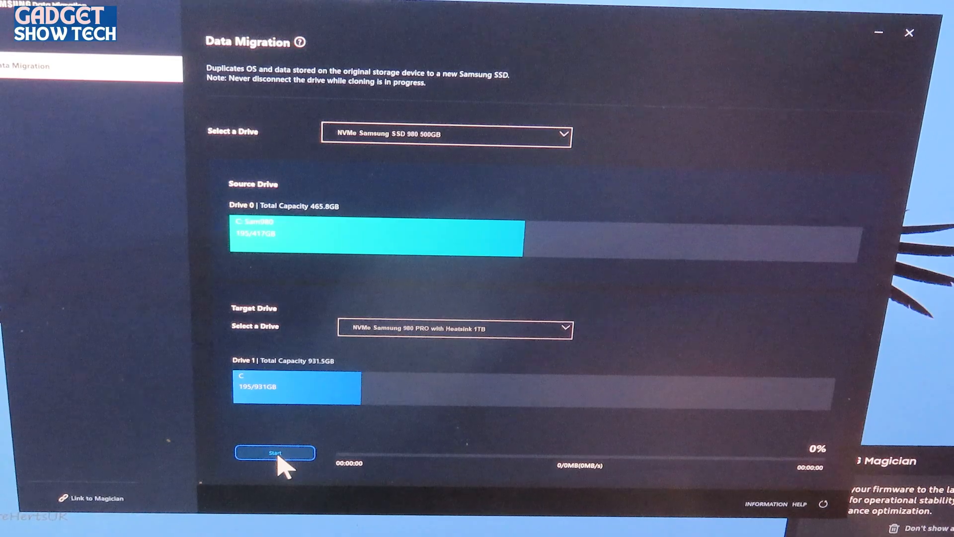
- Start cloning the 980 500GB onto the 980 PRO 1TB
left_click(274, 453)
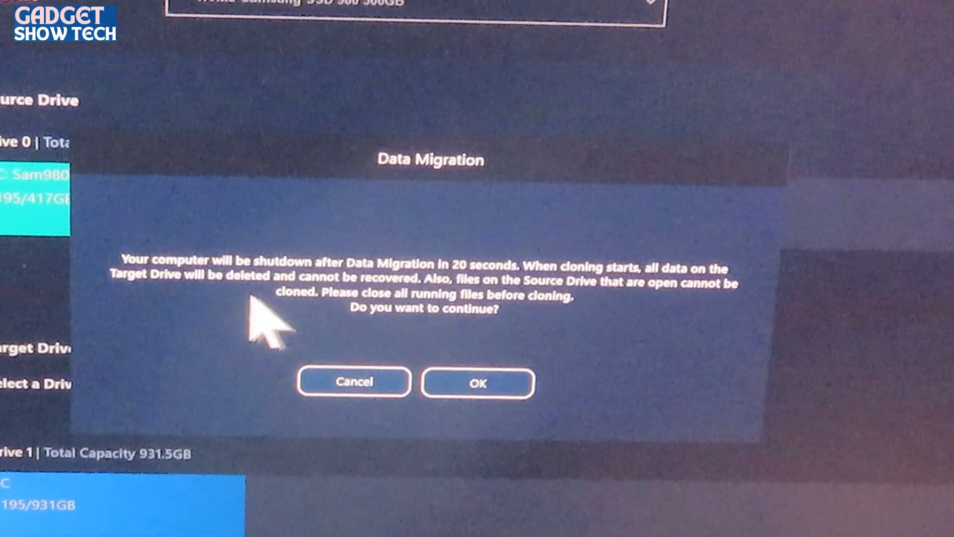
mouse_move(329, 310)
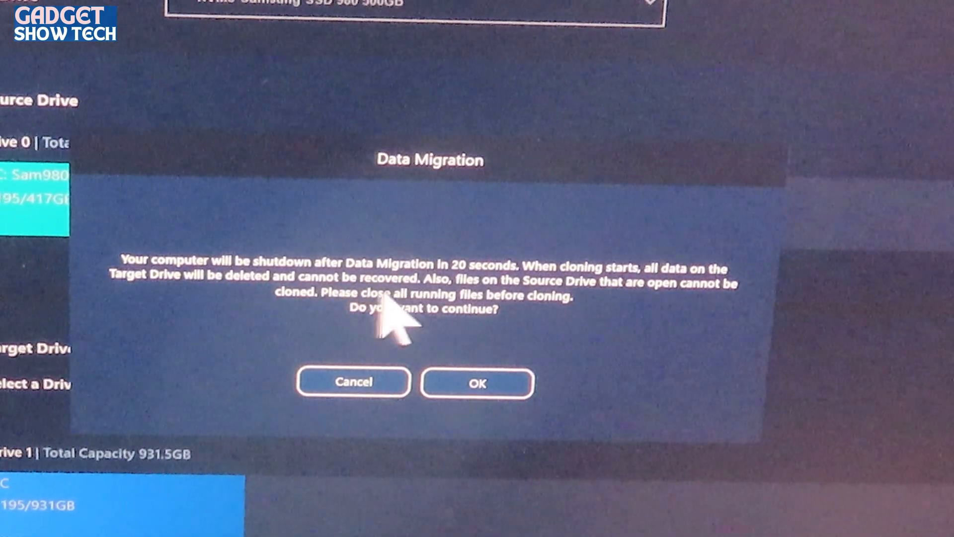
mouse_move(518, 317)
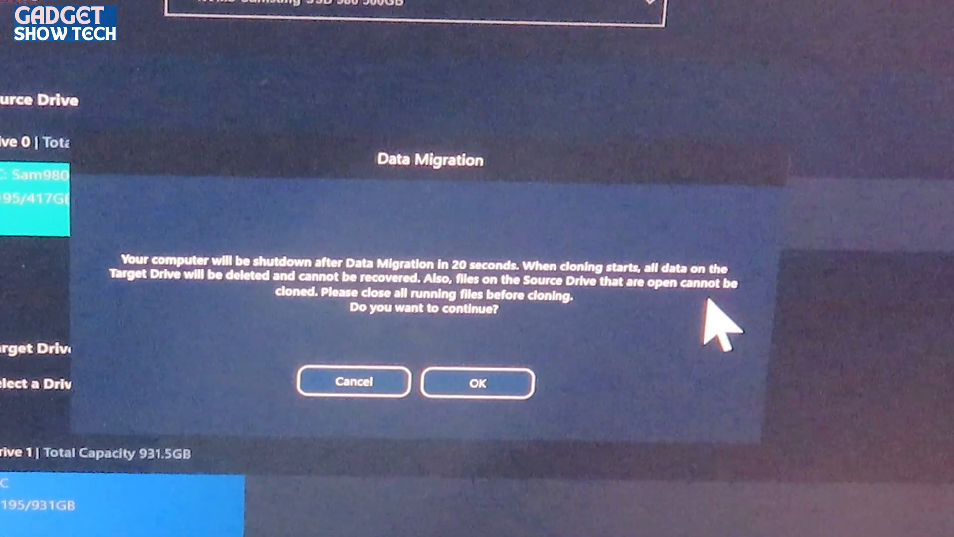
mouse_move(304, 335)
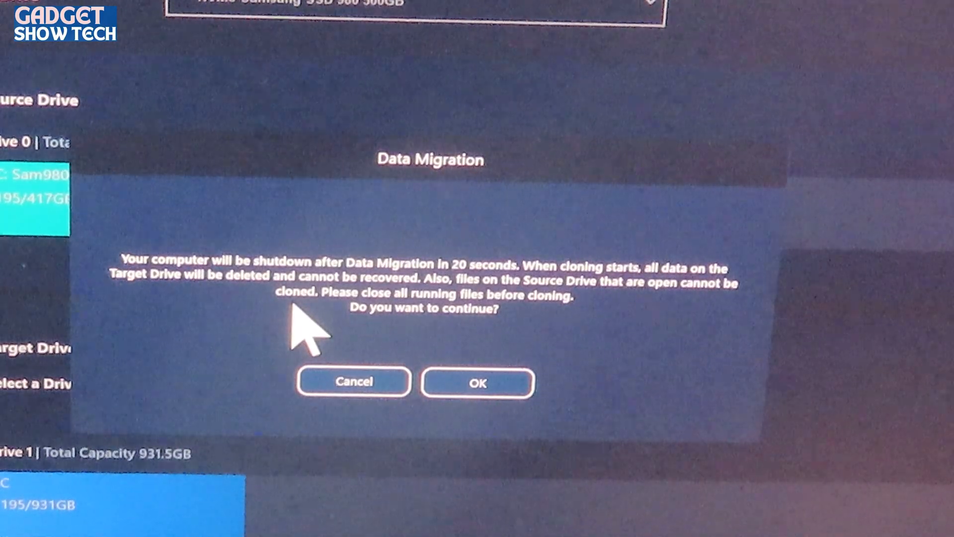
mouse_move(438, 328)
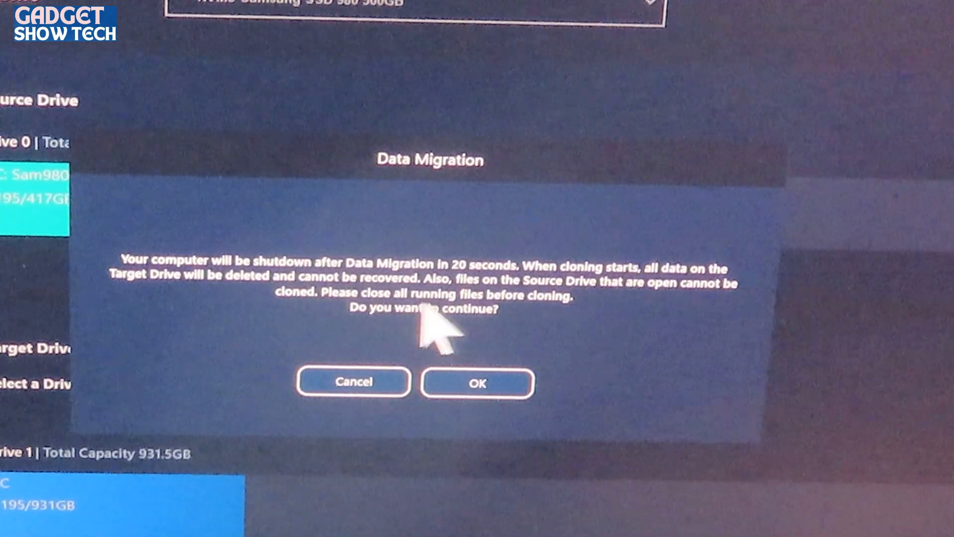
mouse_move(560, 338)
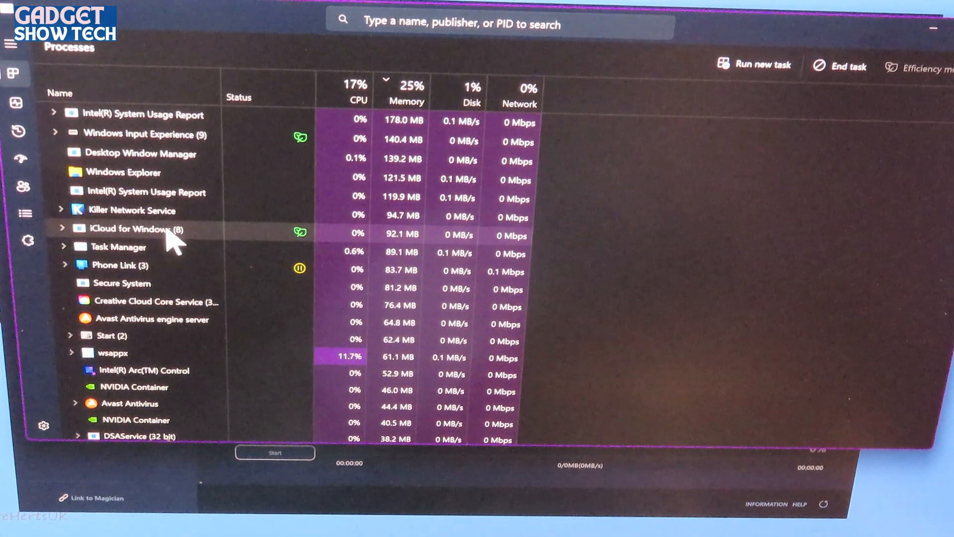
- End the Phone Link background process in Task Manager
right_click(141, 229)
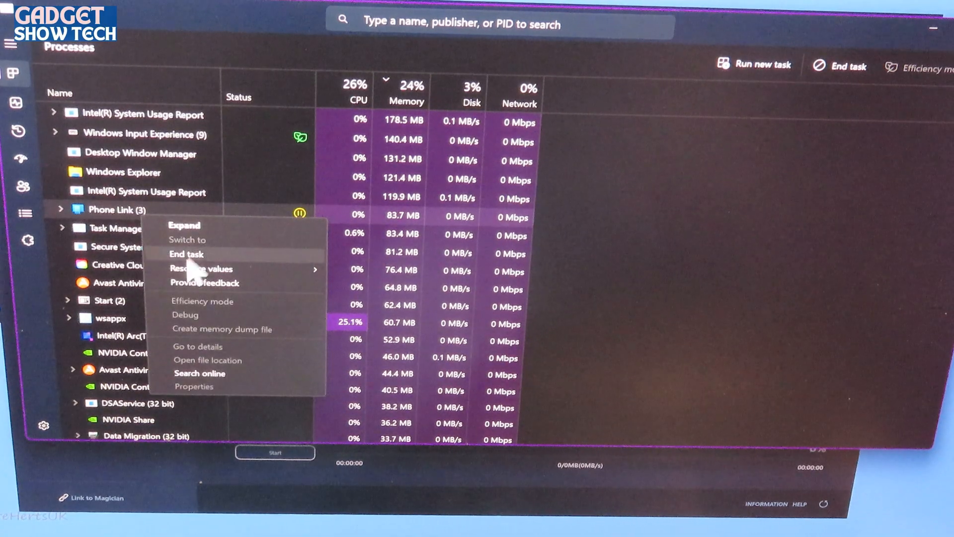
left_click(187, 254)
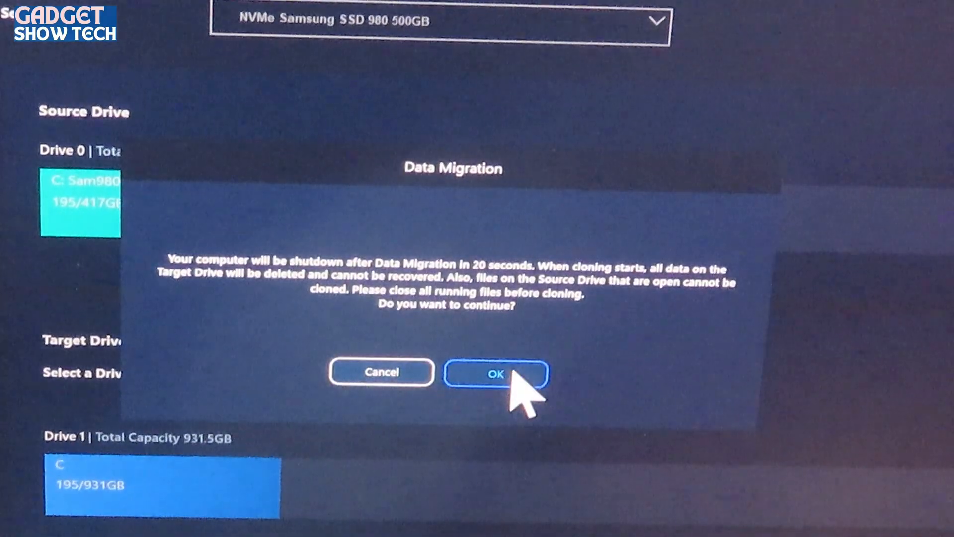
- Confirm erasing the 931.5GB target drive and shut down immediately to run the clone
left_click(494, 373)
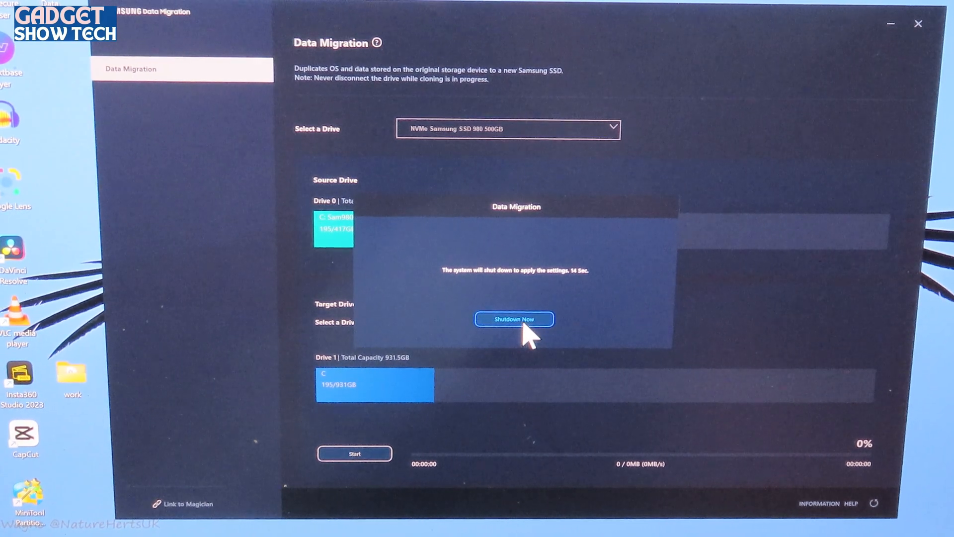
left_click(514, 319)
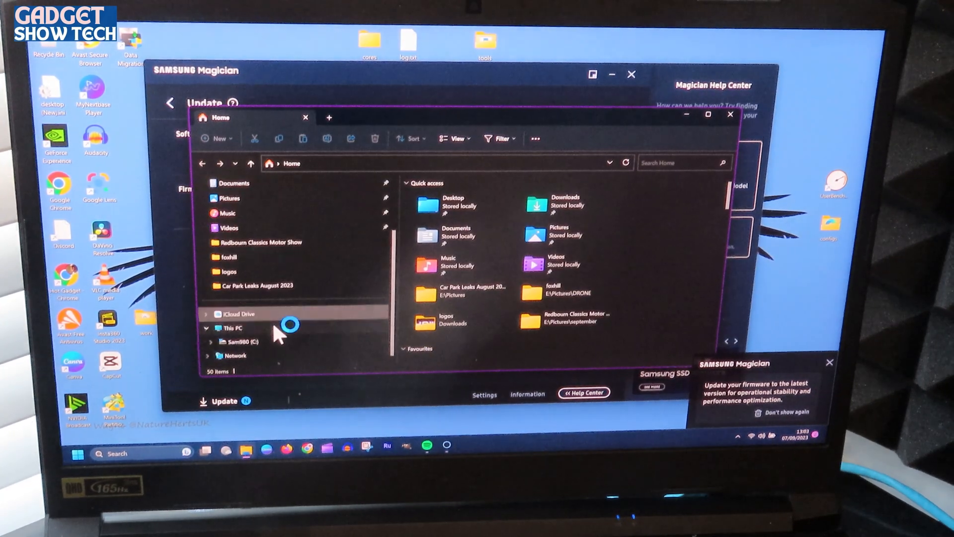
- Check This PC showing Sam980 (C:) with 734 GB free of 930 GB
left_click(234, 328)
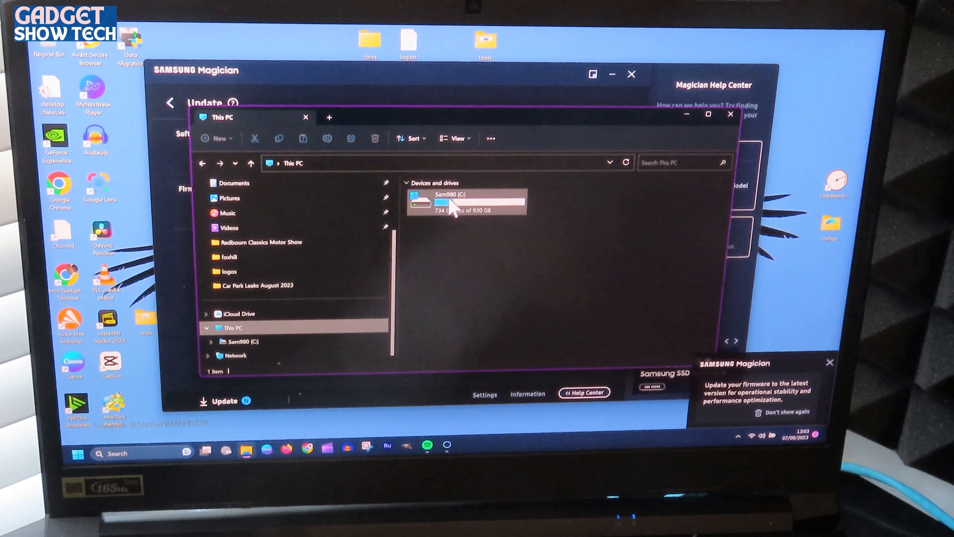
left_click(466, 200)
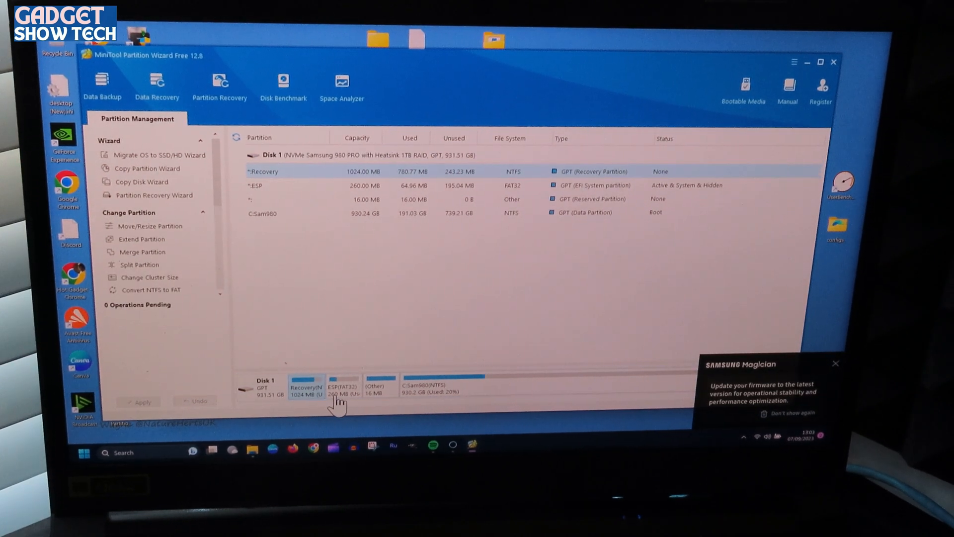
left_click(343, 390)
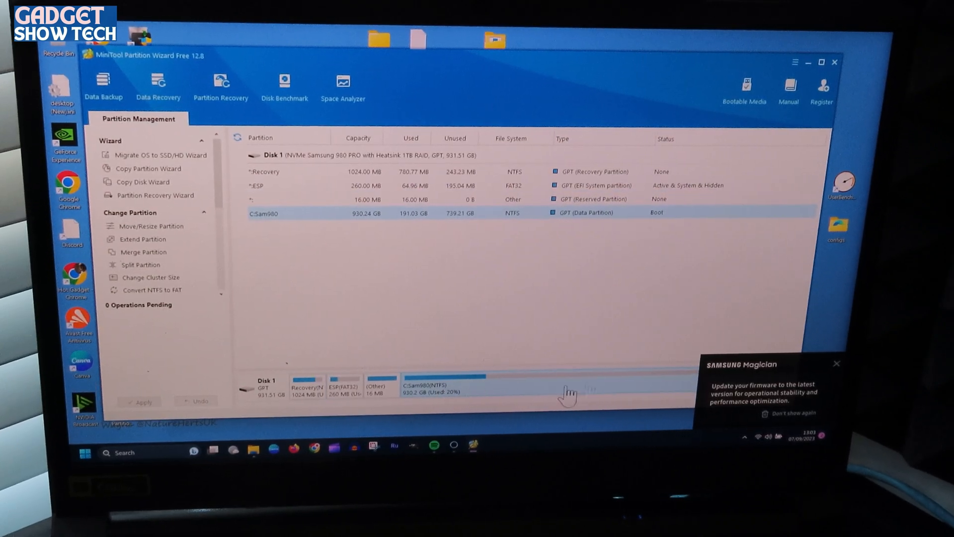
mouse_move(639, 207)
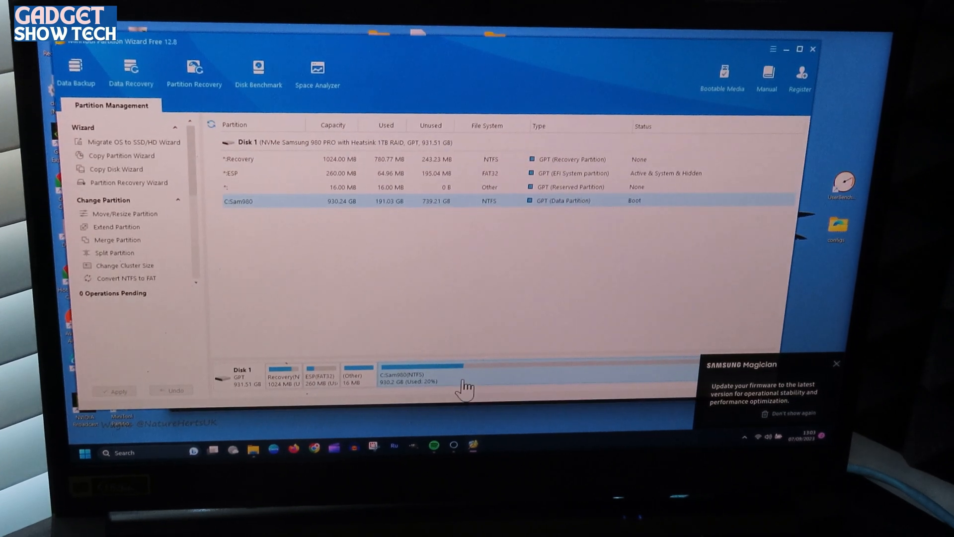
mouse_move(639, 380)
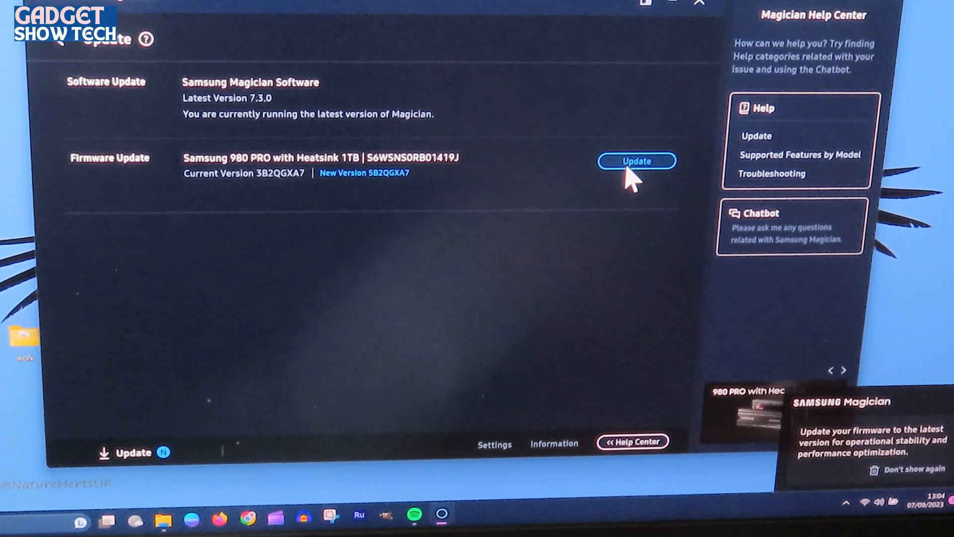
- Update the 980 PRO firmware to 5B2QGXA7 with a shutdown, then return to the dashboard
left_click(637, 160)
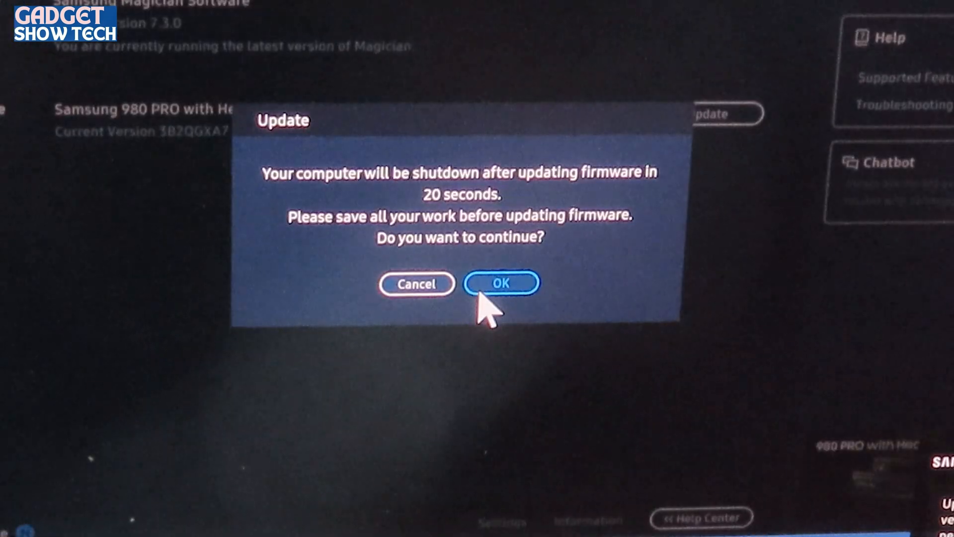
left_click(501, 283)
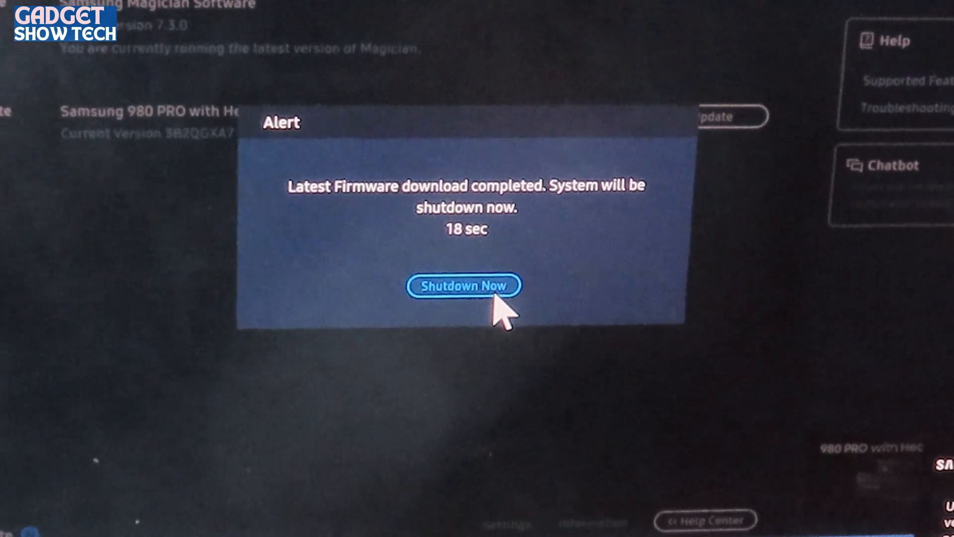
left_click(463, 285)
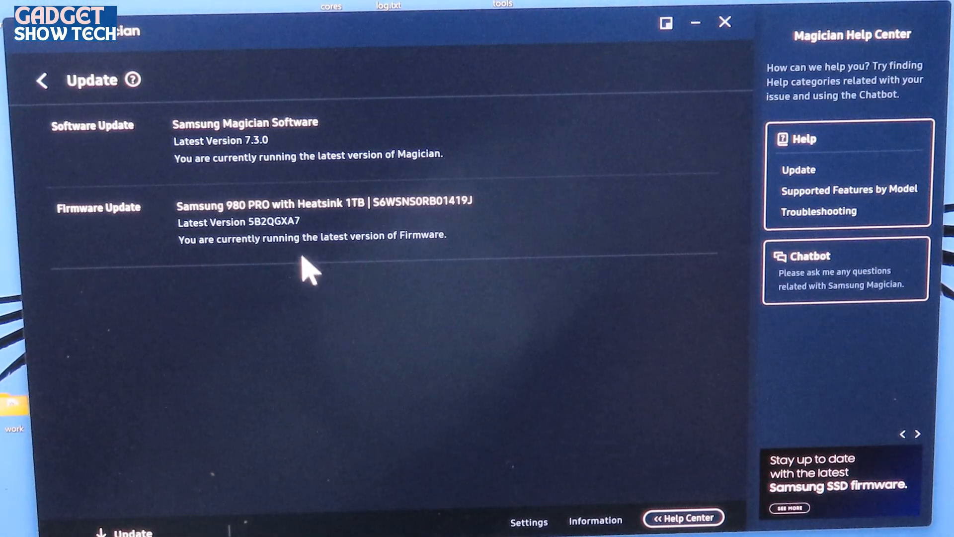
mouse_move(417, 258)
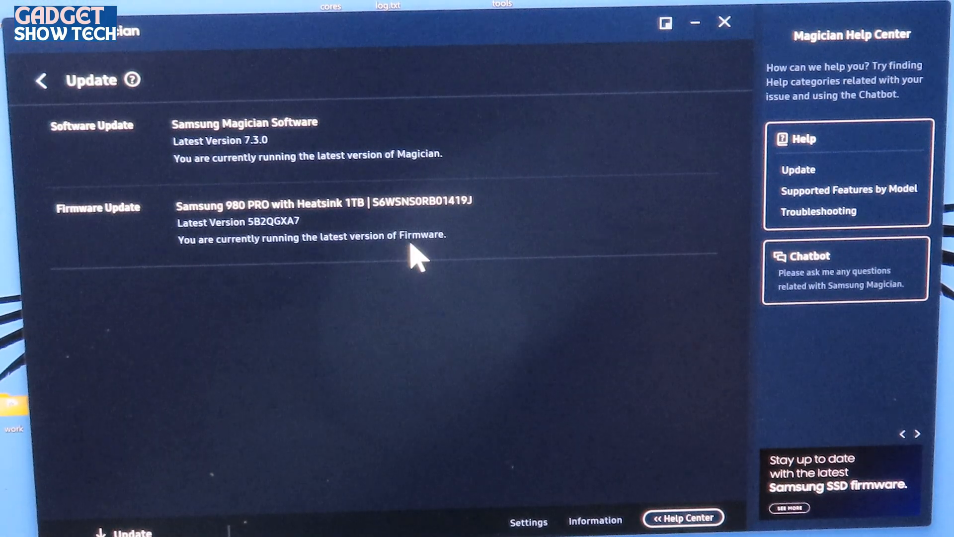
left_click(43, 80)
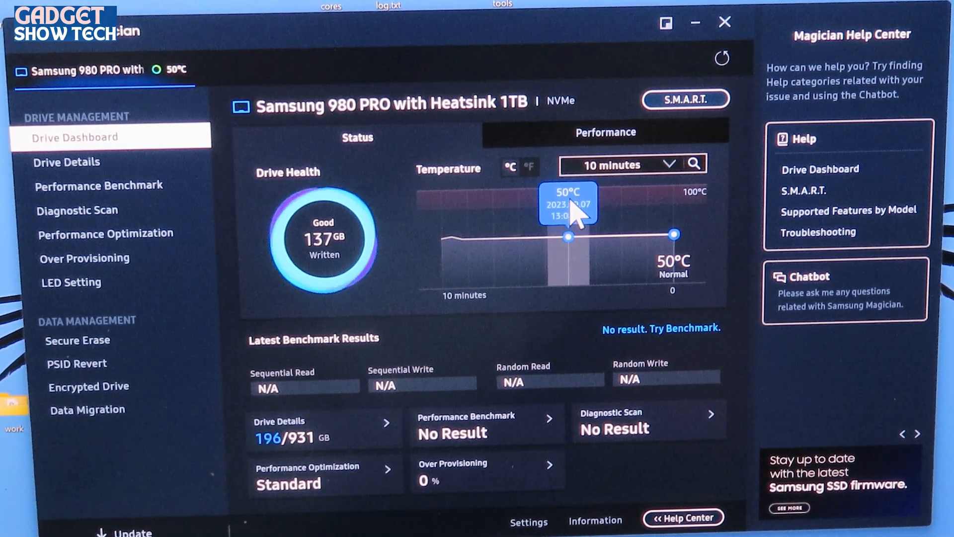
mouse_move(654, 490)
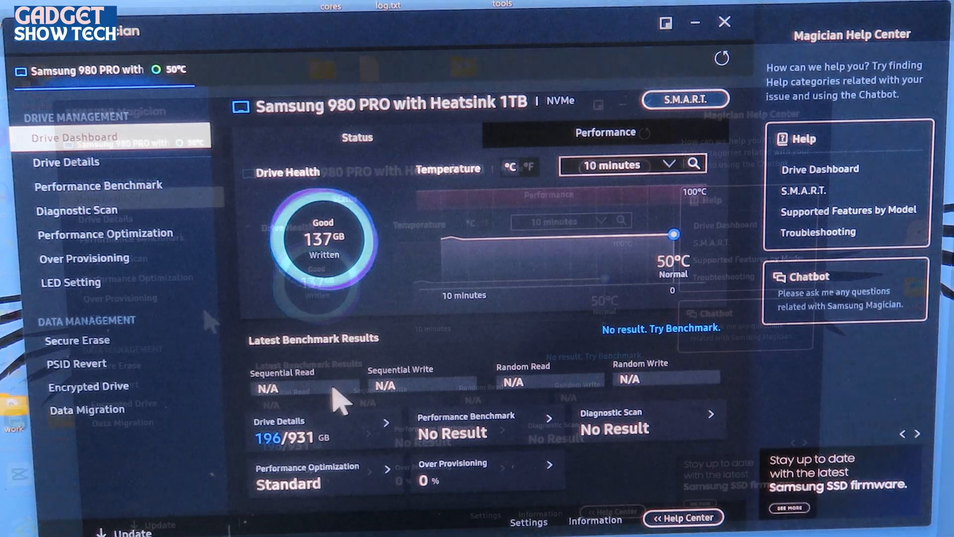
- Browse Optimization, Diagnostic Scan and Drive Details, then start the Performance Benchmark on Sam980 C:
left_click(103, 233)
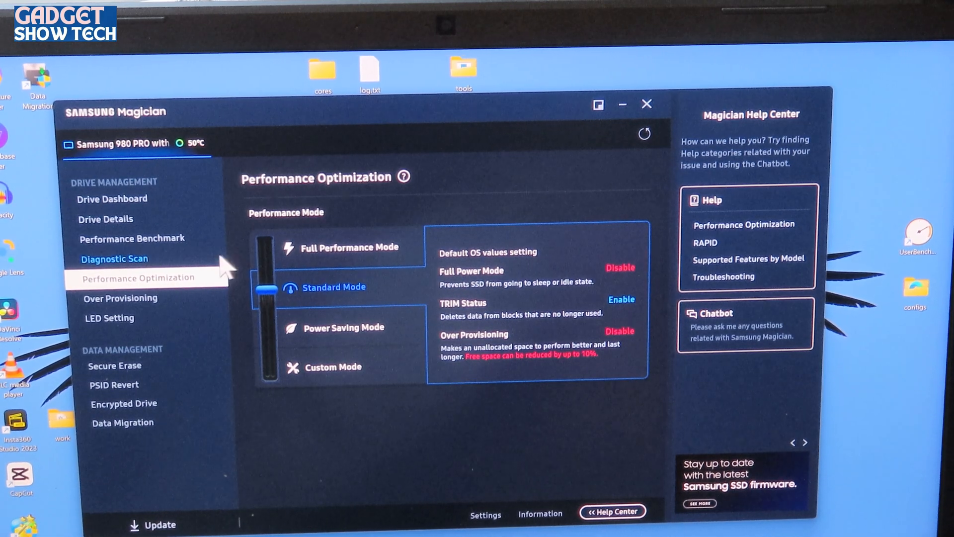
left_click(114, 258)
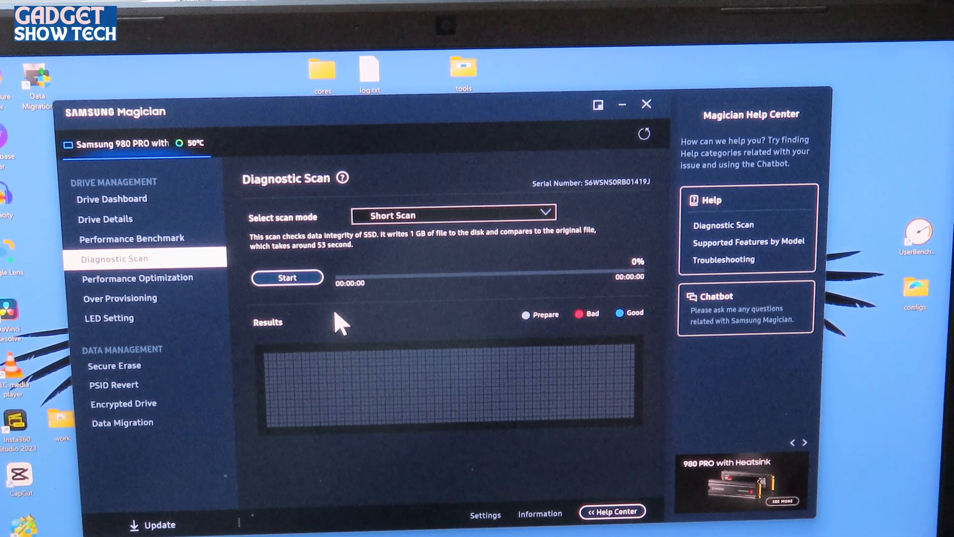
left_click(131, 238)
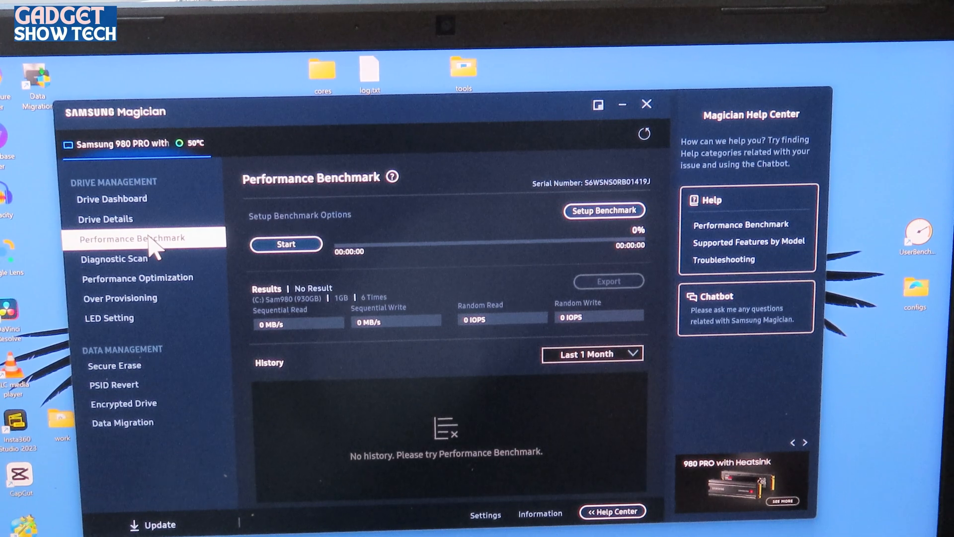
left_click(105, 219)
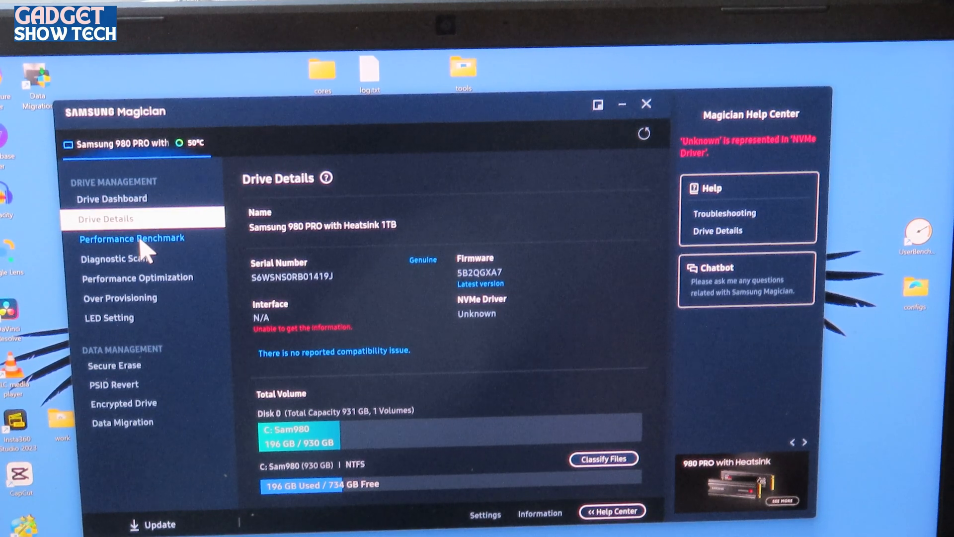
left_click(131, 238)
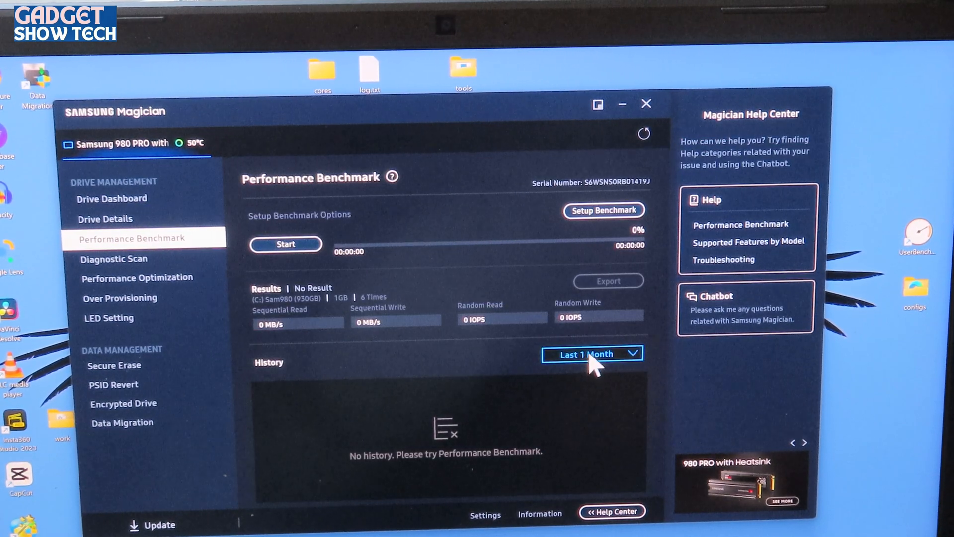
mouse_move(285, 244)
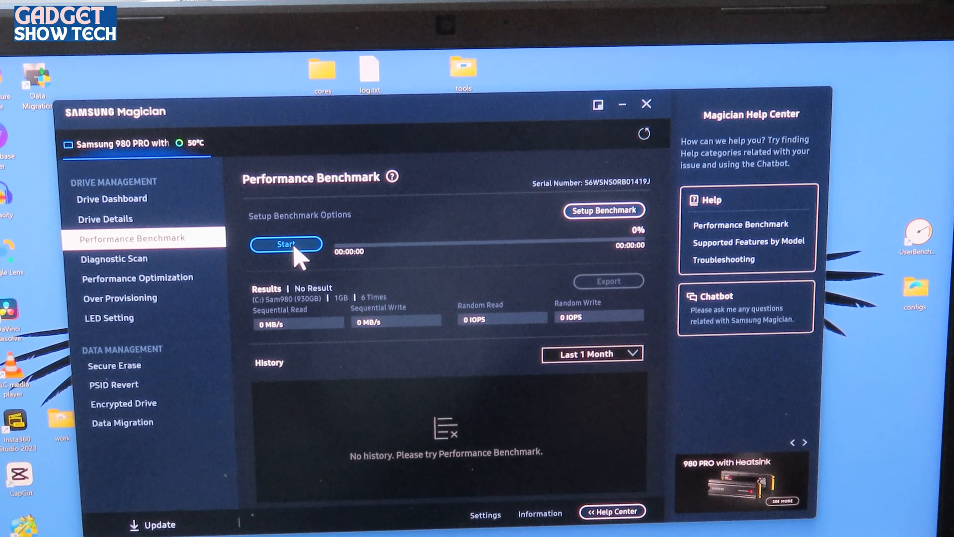
left_click(286, 243)
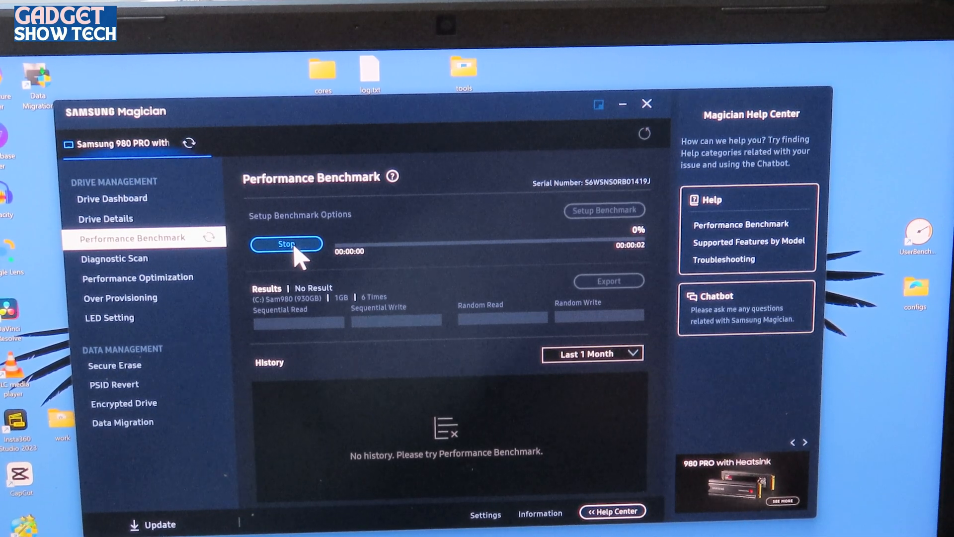